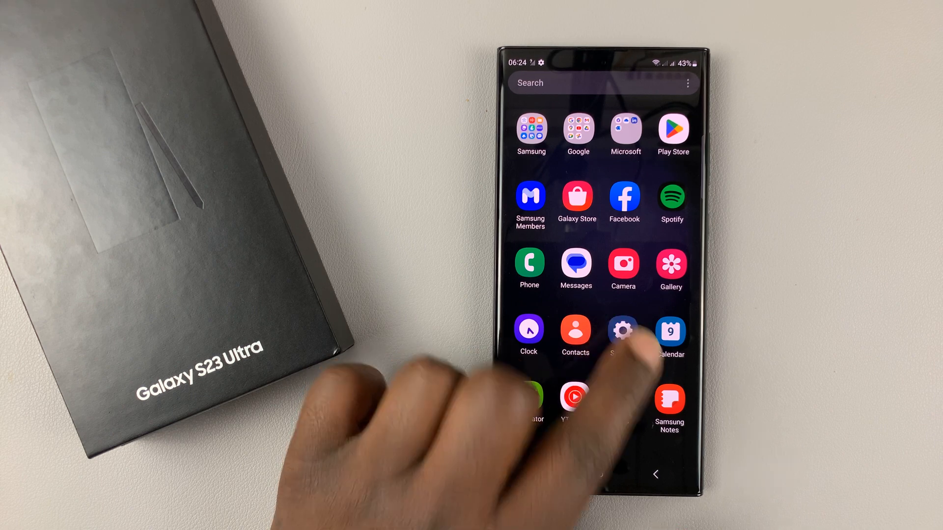
# Reach Other security settings via Settings > Security and privacy.
pyautogui.click(623, 331)
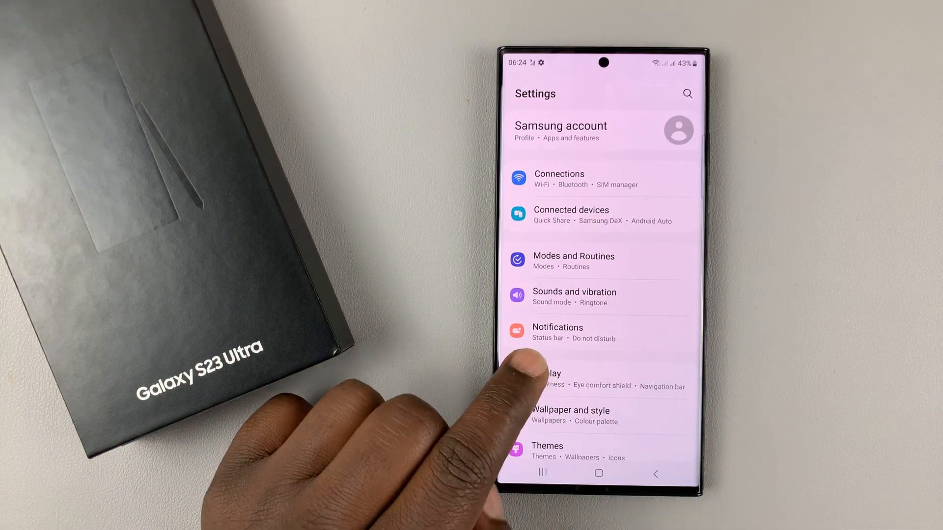
pyautogui.scroll(-3)
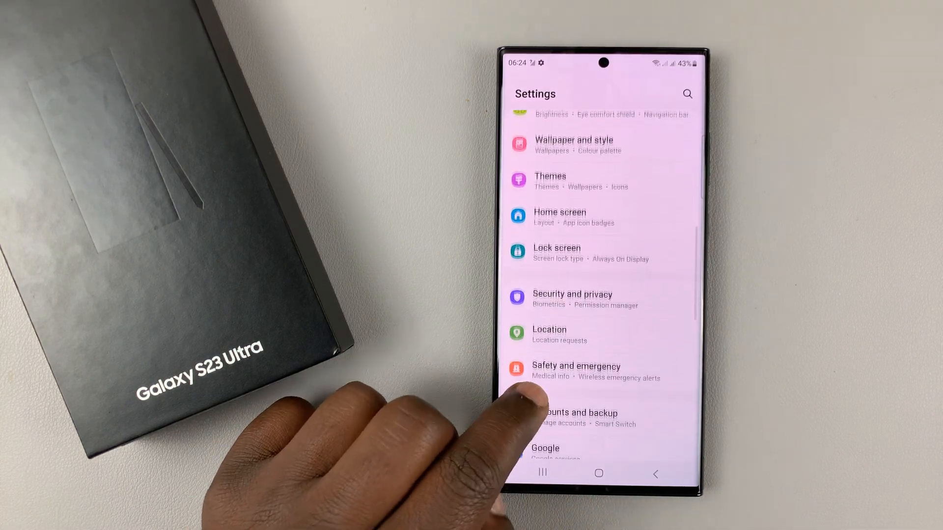
pyautogui.scroll(-3)
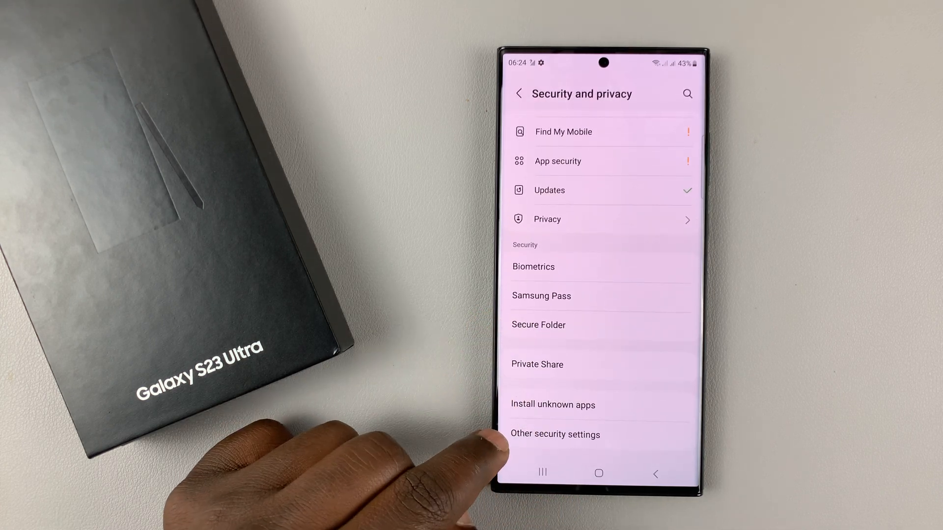
pyautogui.click(554, 434)
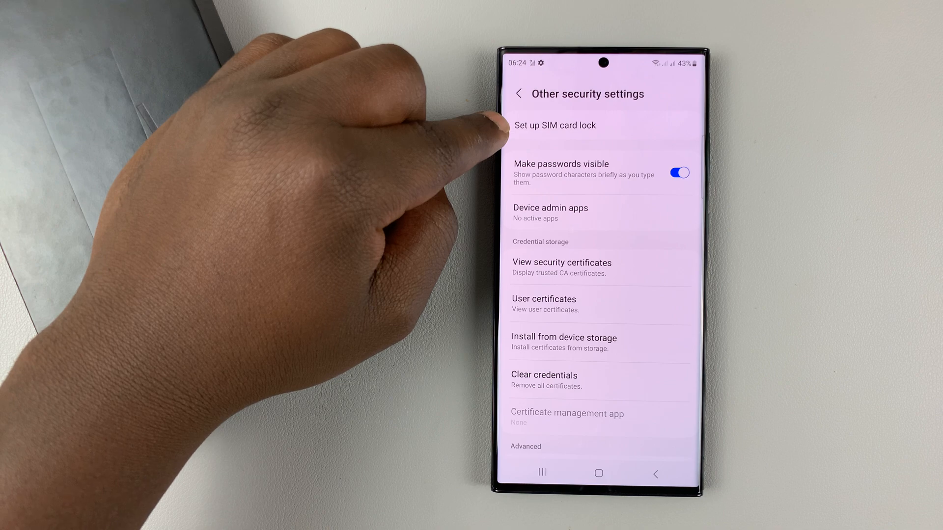
# View Set up SIM card lock and compare tabs: Work SIM lock off, eSIM 1 lock on.
pyautogui.click(553, 125)
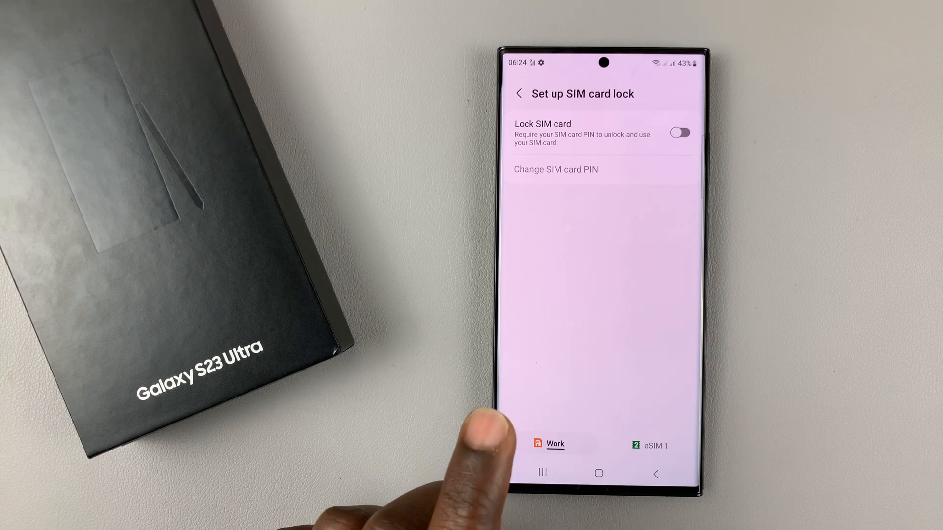
pyautogui.click(680, 133)
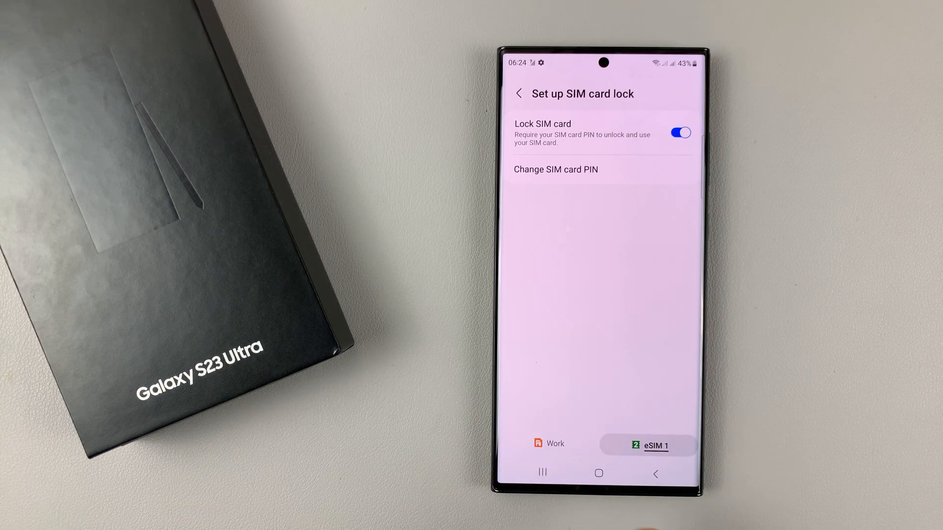
pyautogui.click(550, 444)
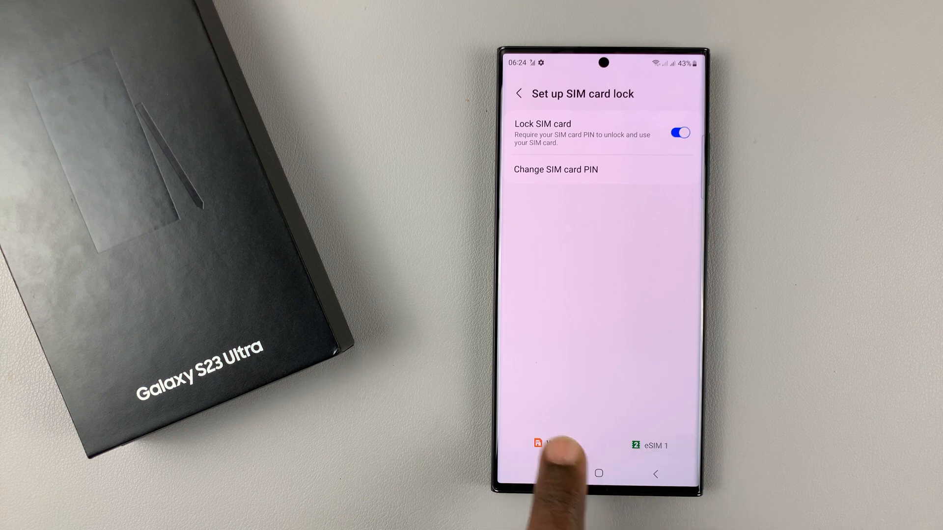
pyautogui.click(680, 132)
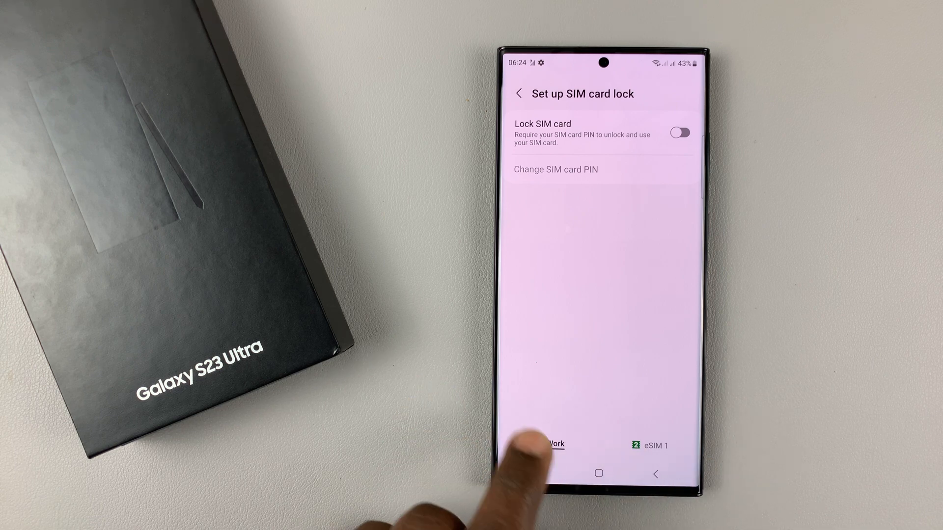
pyautogui.click(680, 132)
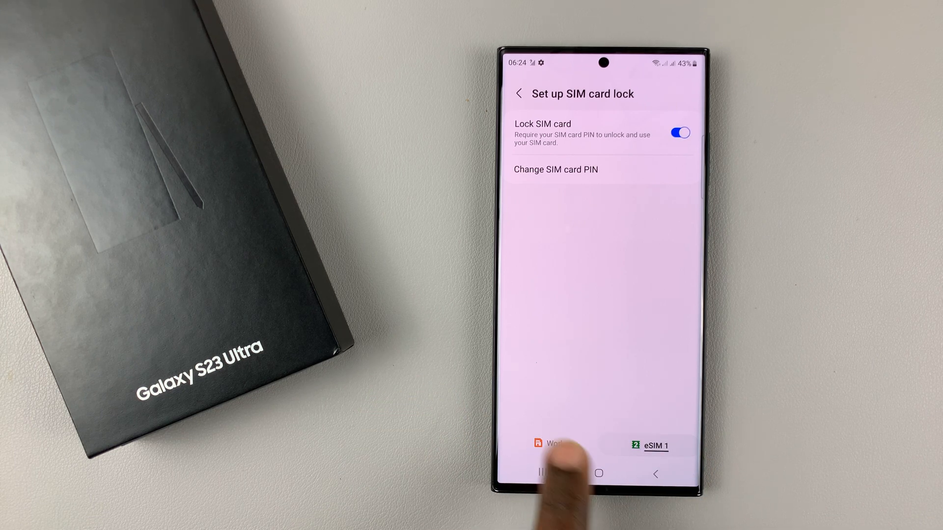
pyautogui.click(680, 133)
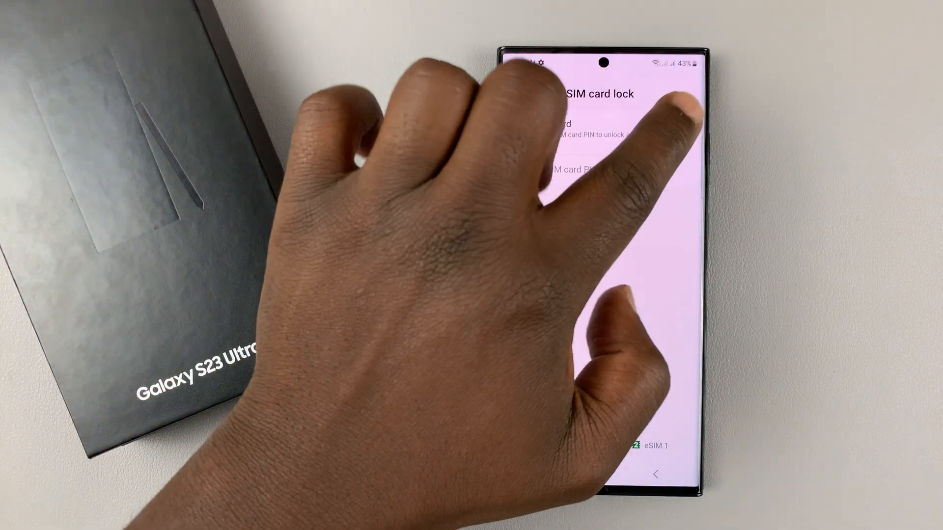
# Enable Lock SIM card for the Work SIM, confirming with its current PIN.
pyautogui.click(680, 133)
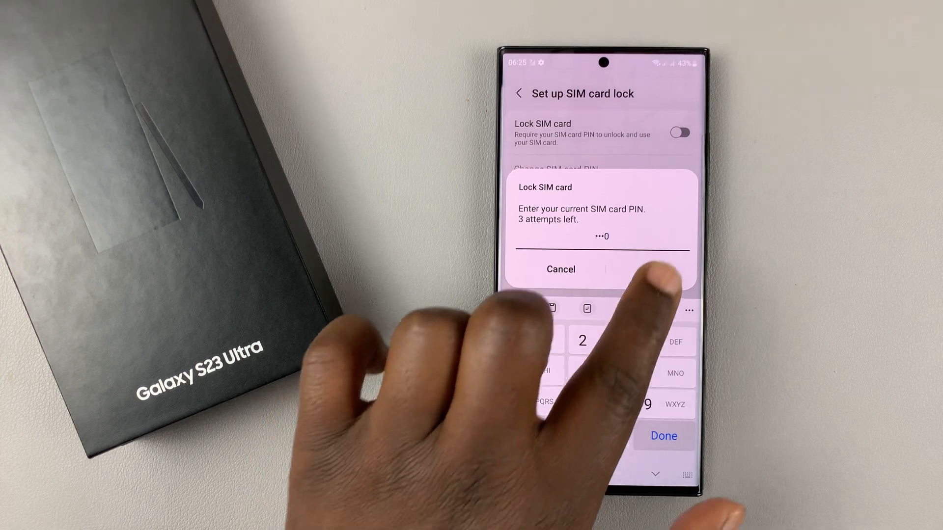
pyautogui.click(664, 436)
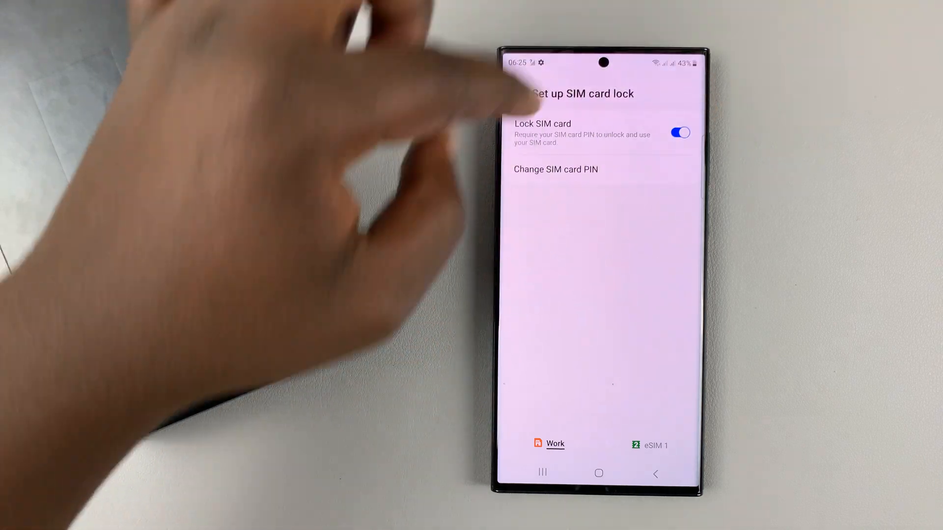
# Change the Work SIM's PIN: current PIN, new PIN, re-entered new PIN confirmed.
pyautogui.click(554, 169)
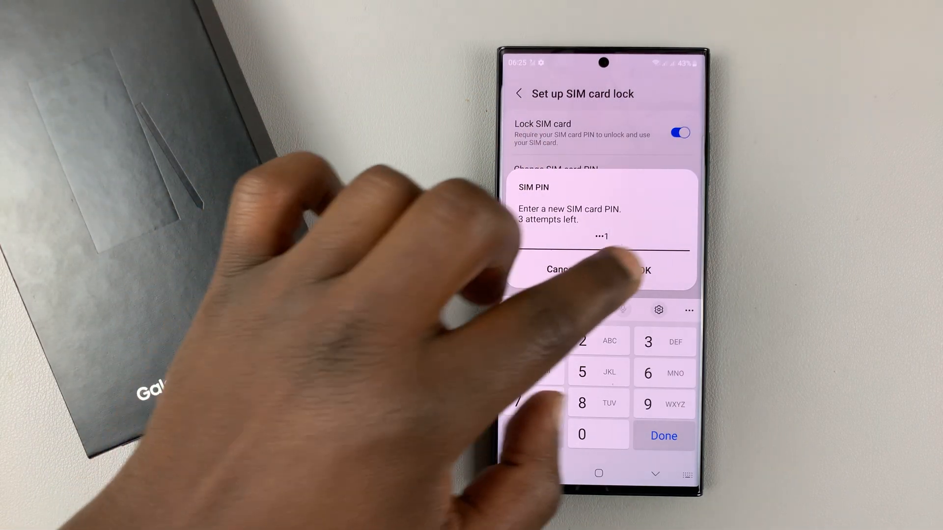
pyautogui.click(642, 269)
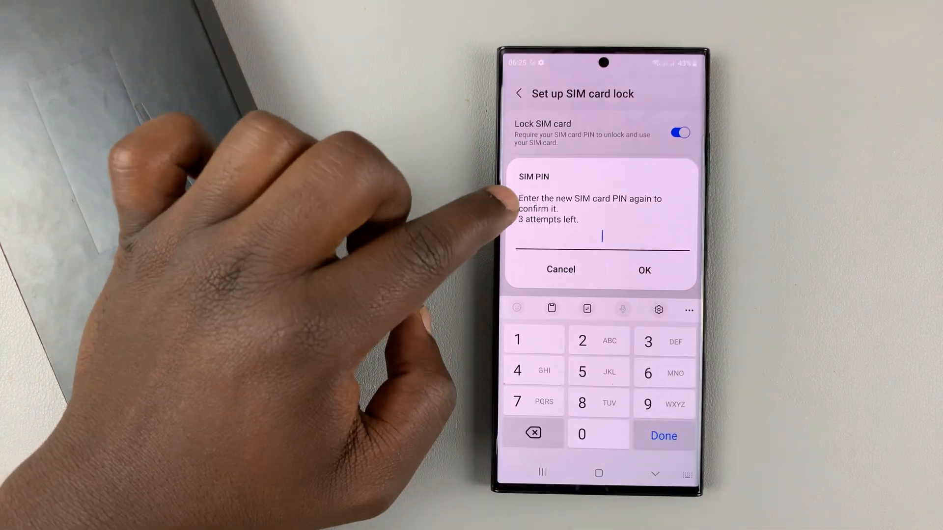
pyautogui.click(518, 340)
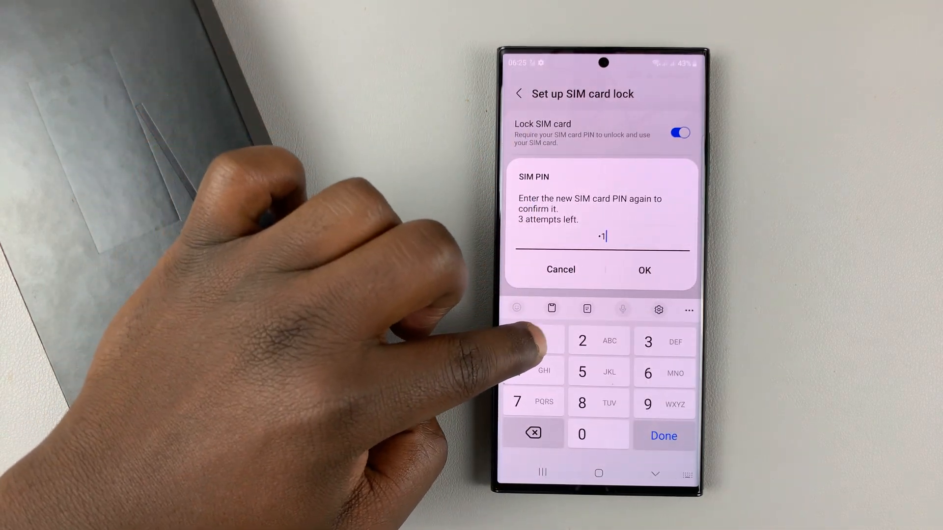
pyautogui.click(643, 269)
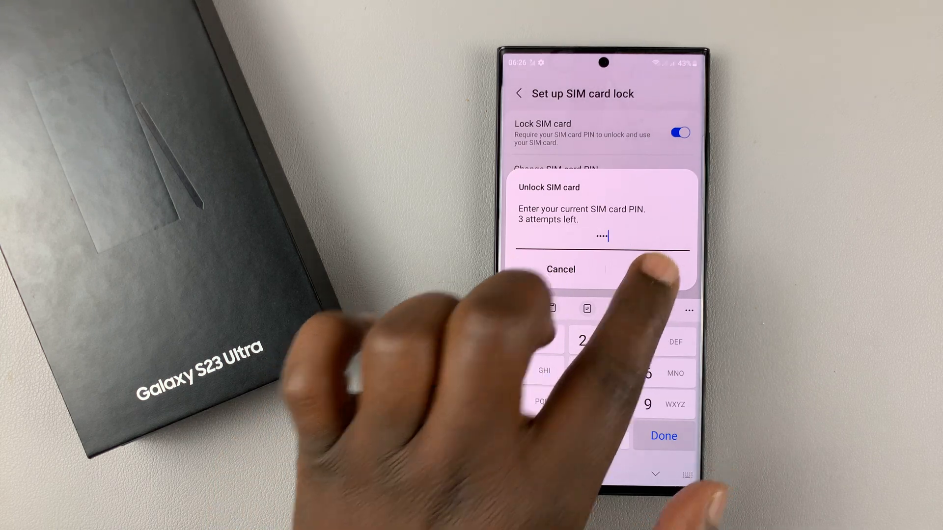
# Disable eSIM 1's Lock SIM card by confirming its current PIN.
pyautogui.click(663, 436)
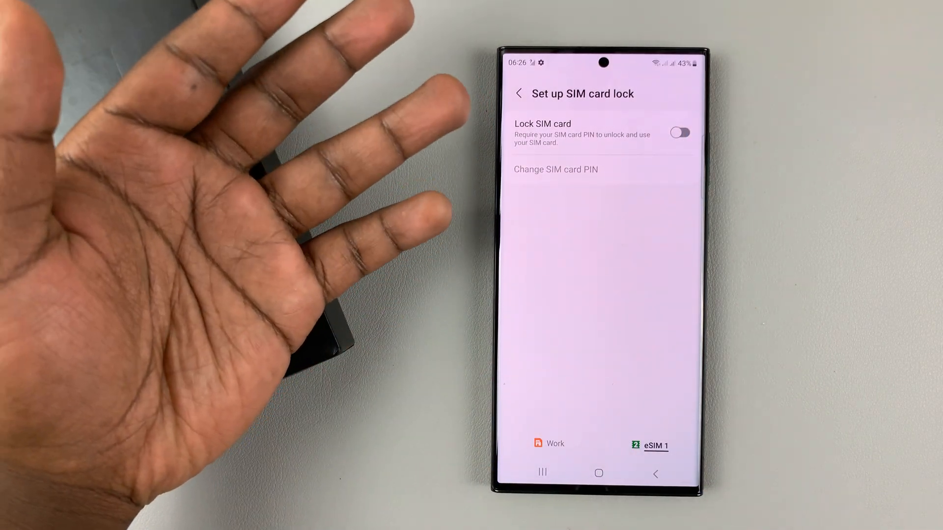
pyautogui.click(680, 133)
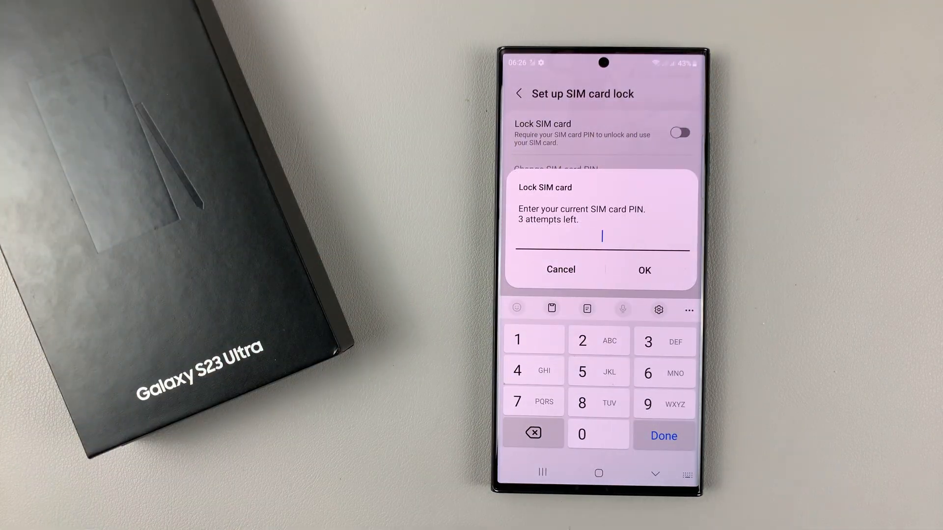
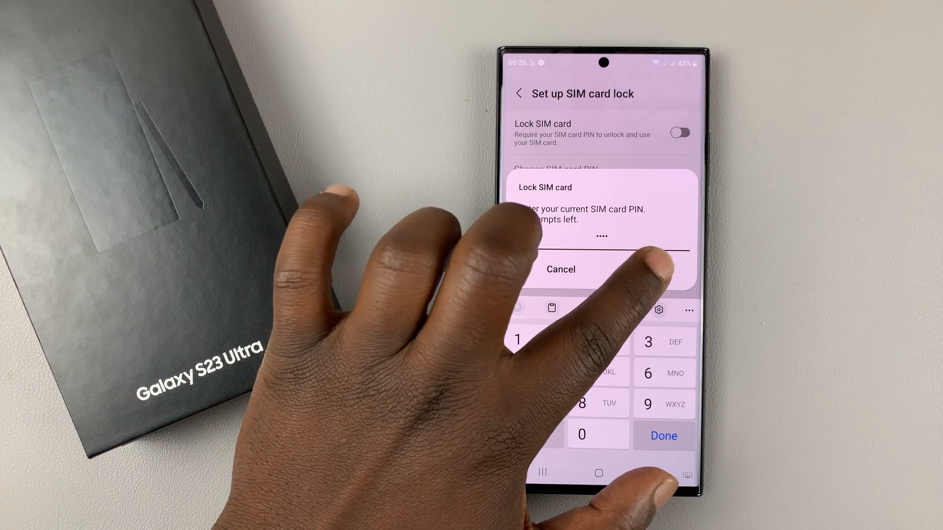
pyautogui.click(663, 436)
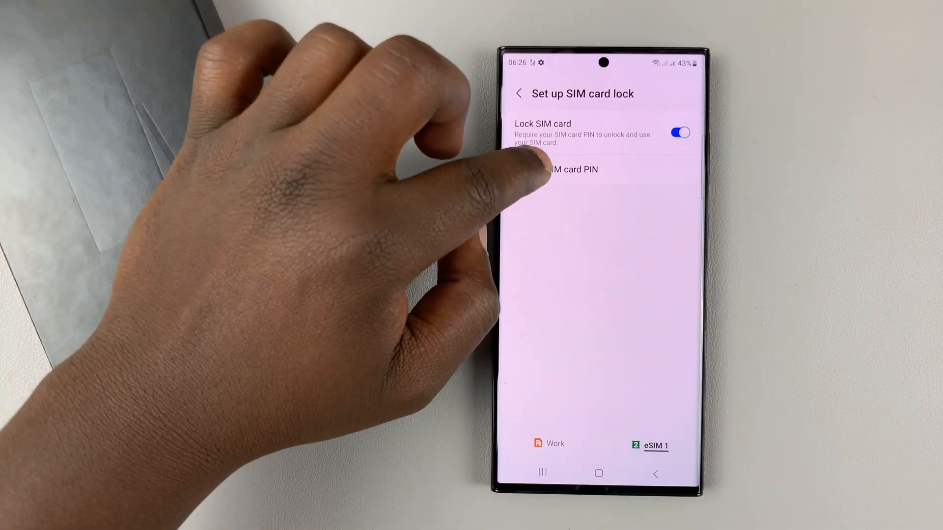
pyautogui.click(566, 169)
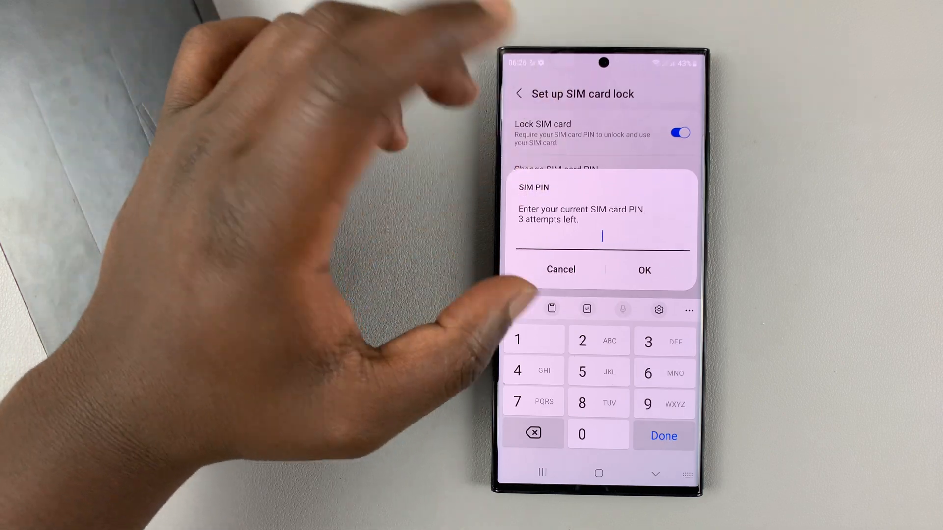